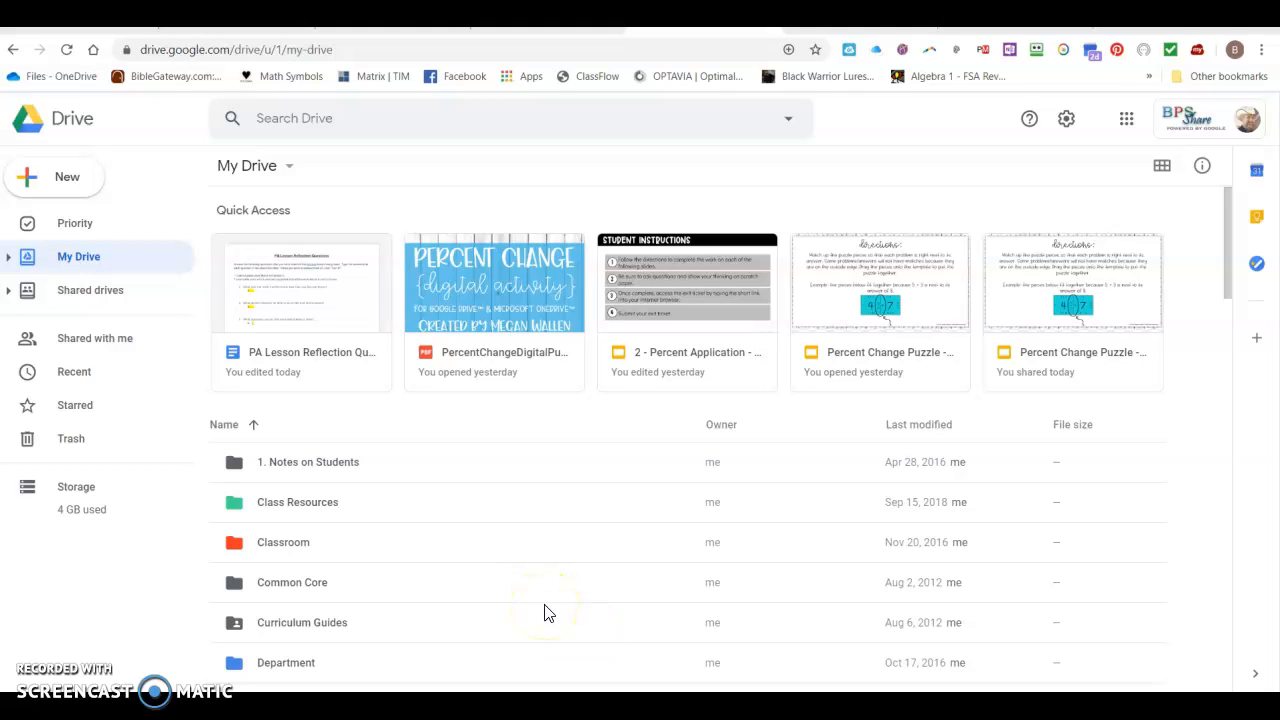
mouse_move(562, 582)
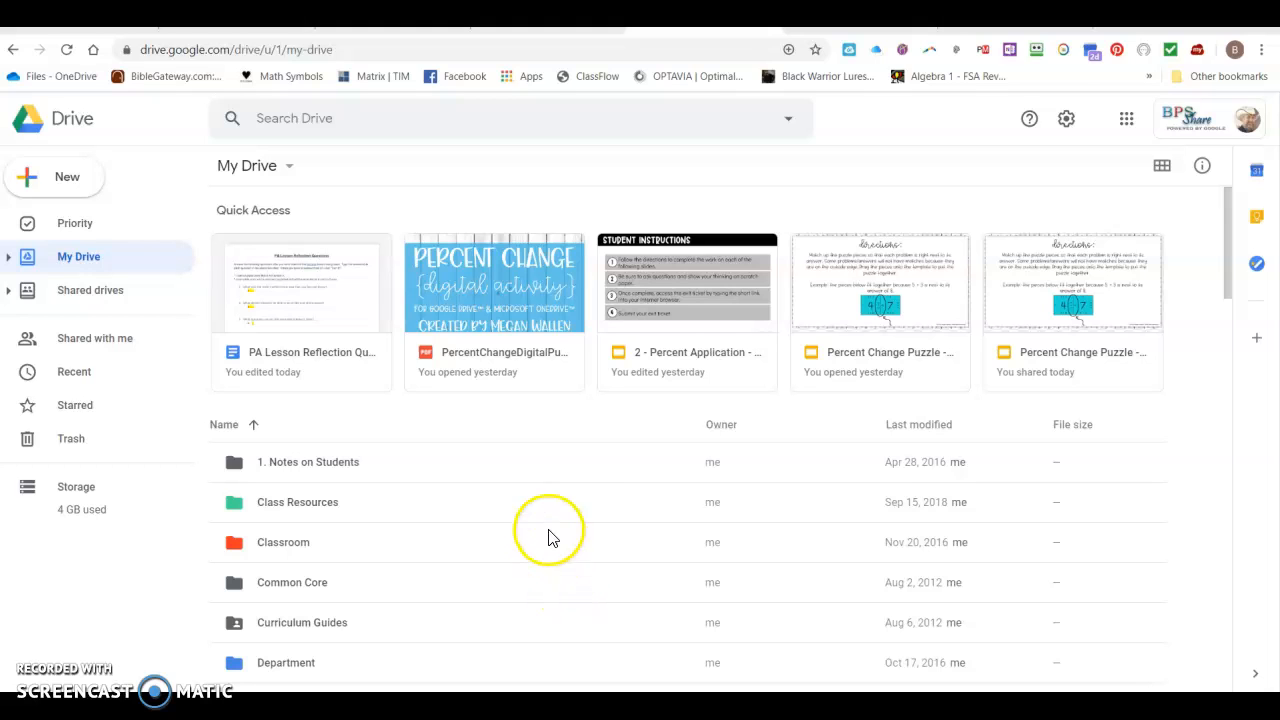
mouse_move(615, 558)
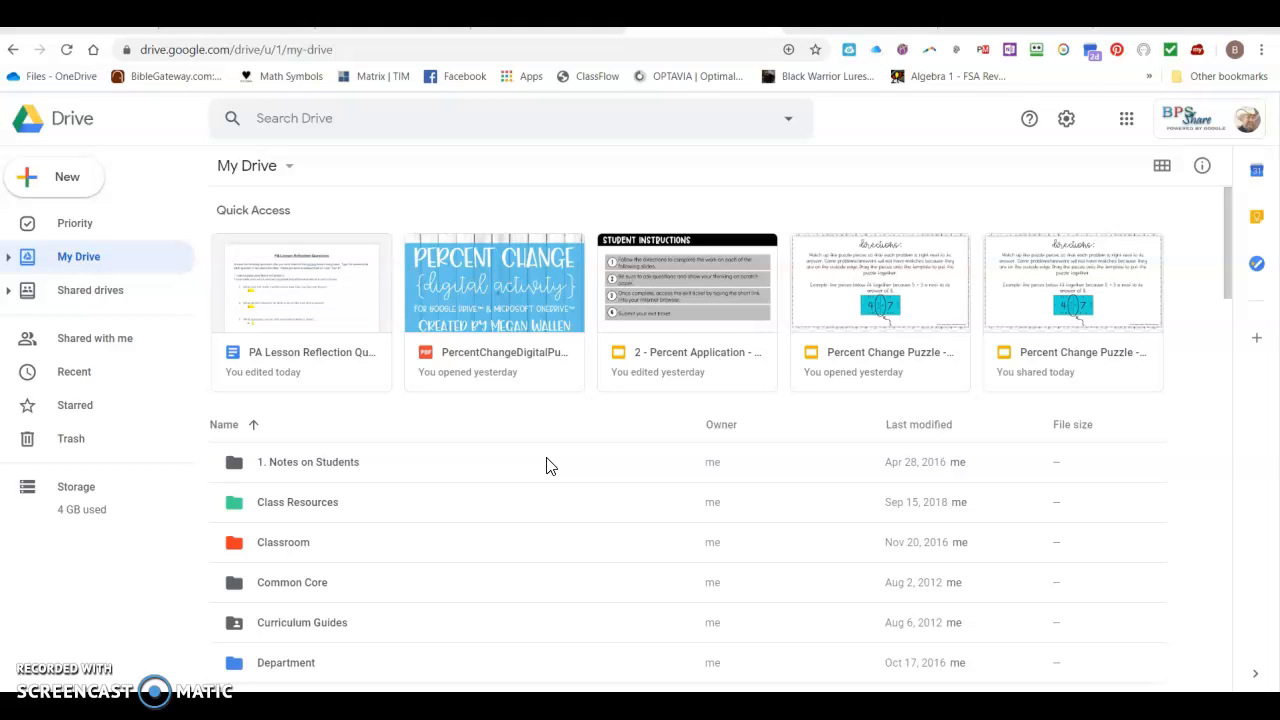
mouse_move(559, 463)
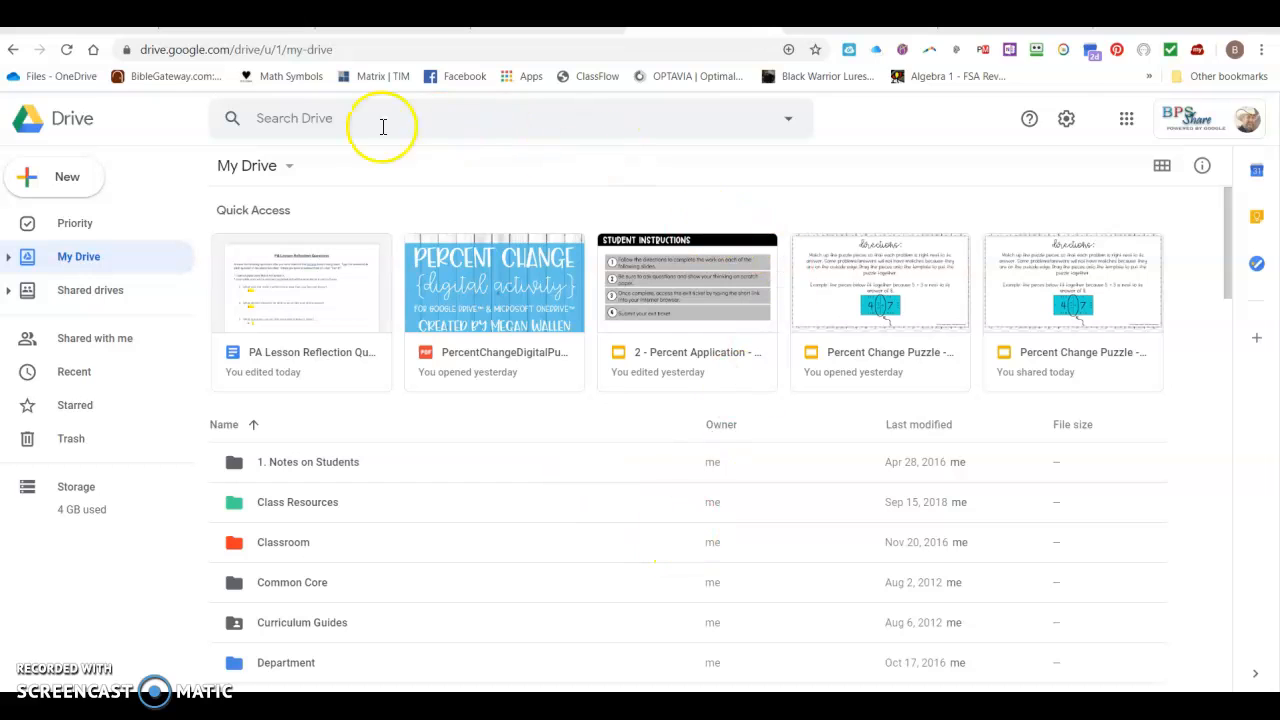
mouse_move(637, 371)
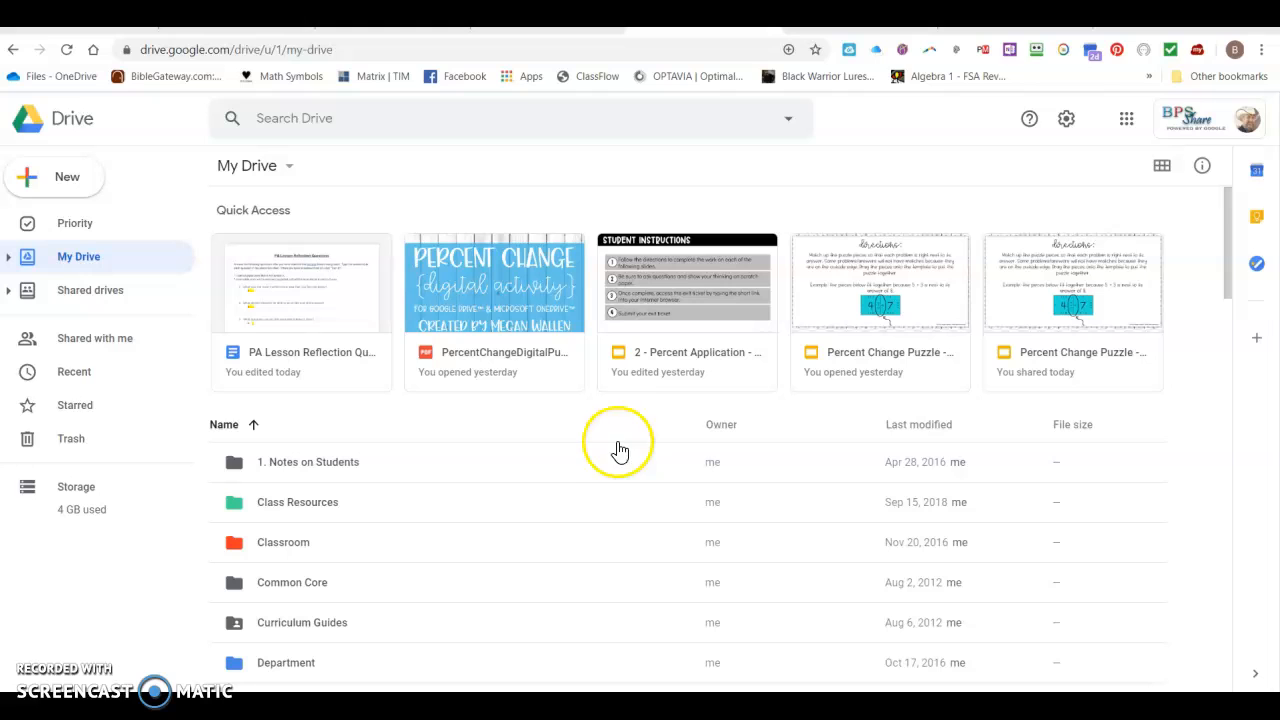
mouse_move(283, 542)
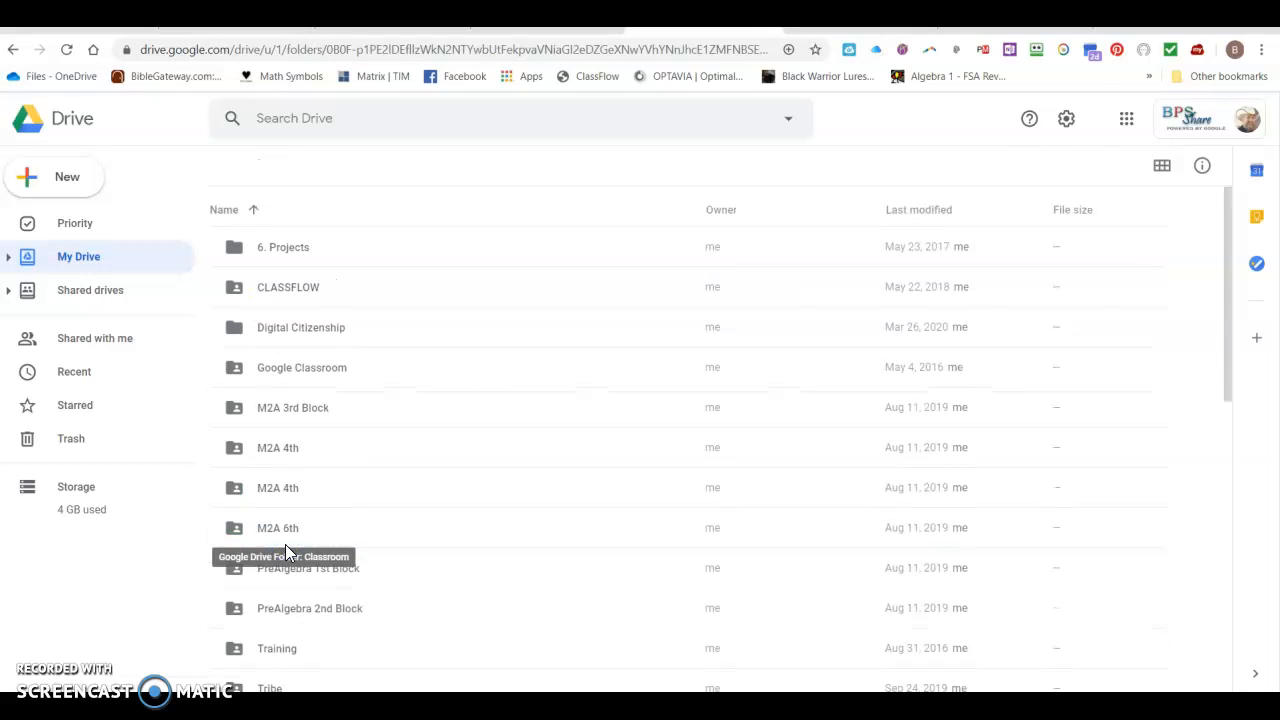
Open the Classroom folder, then its M2A 3rd Block subfolder.
double_click(308, 568)
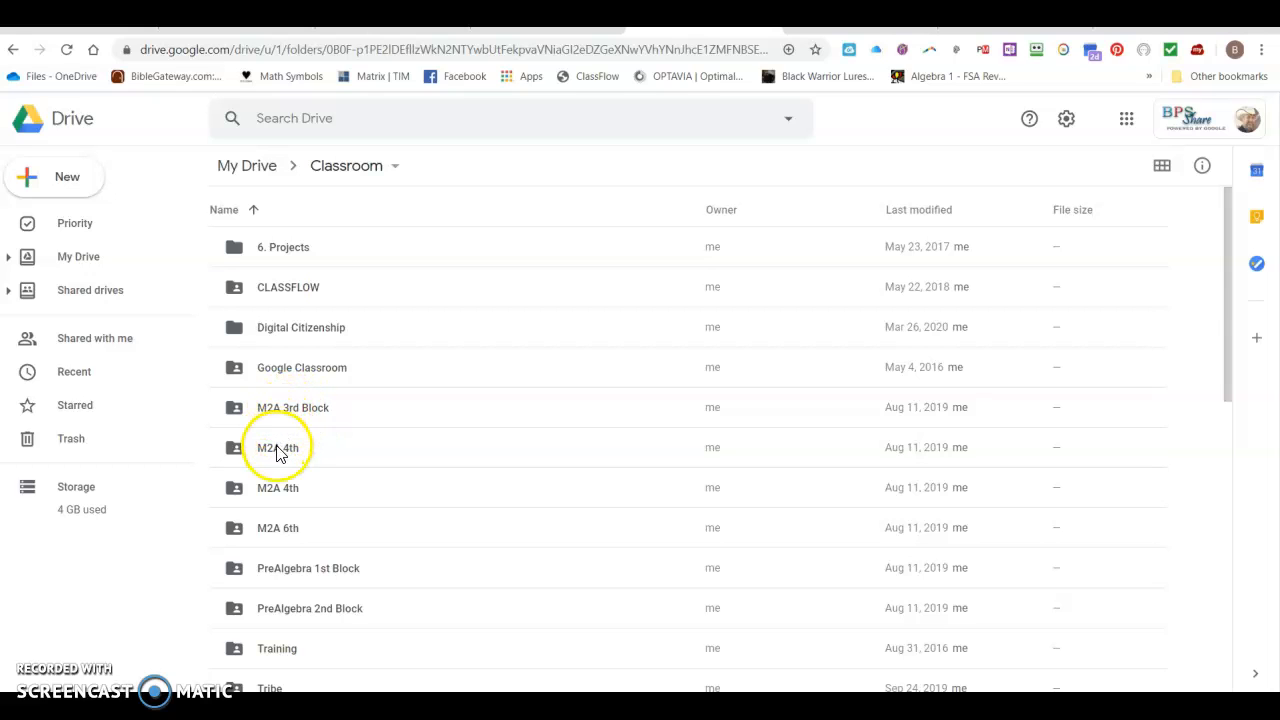
mouse_move(280, 528)
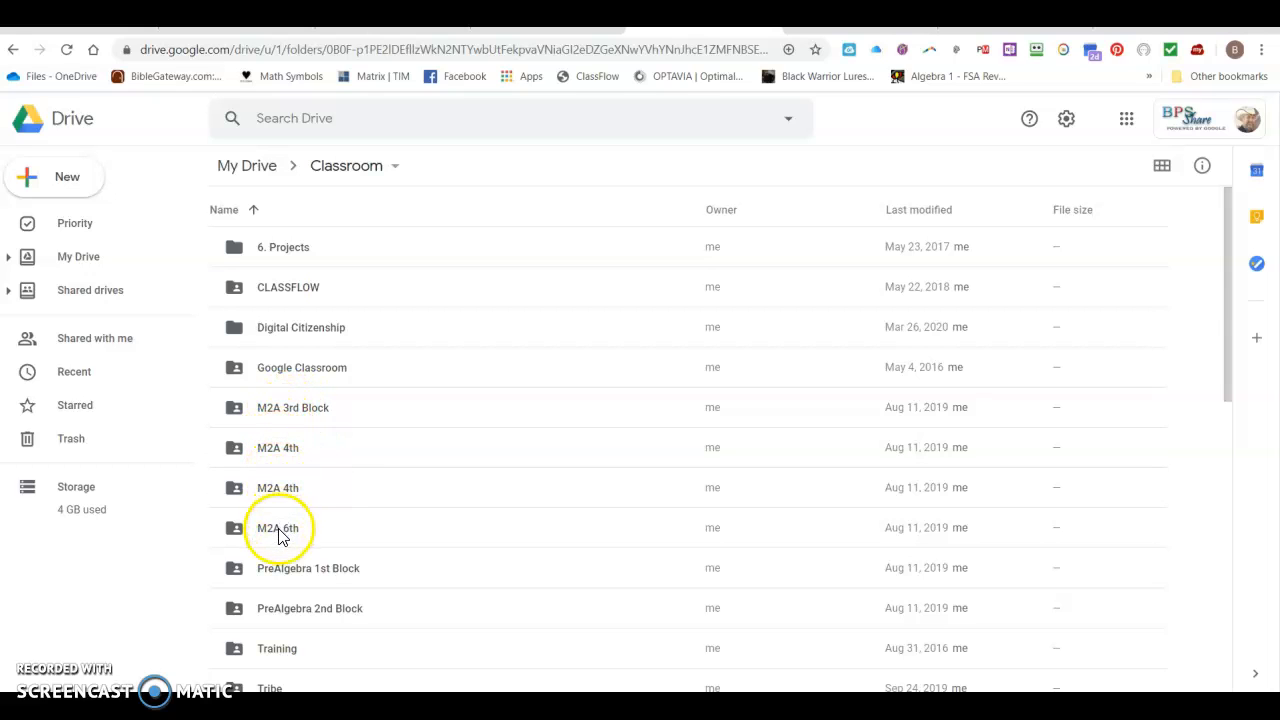
mouse_move(302, 577)
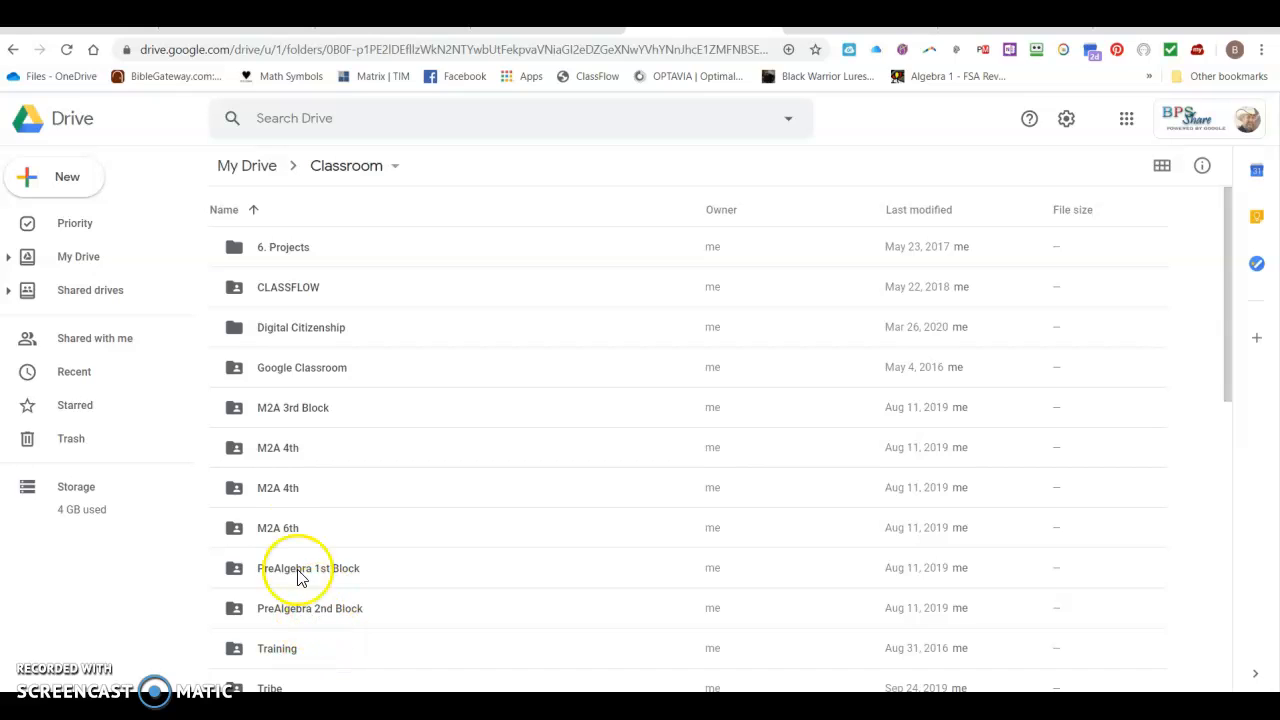
mouse_move(292, 415)
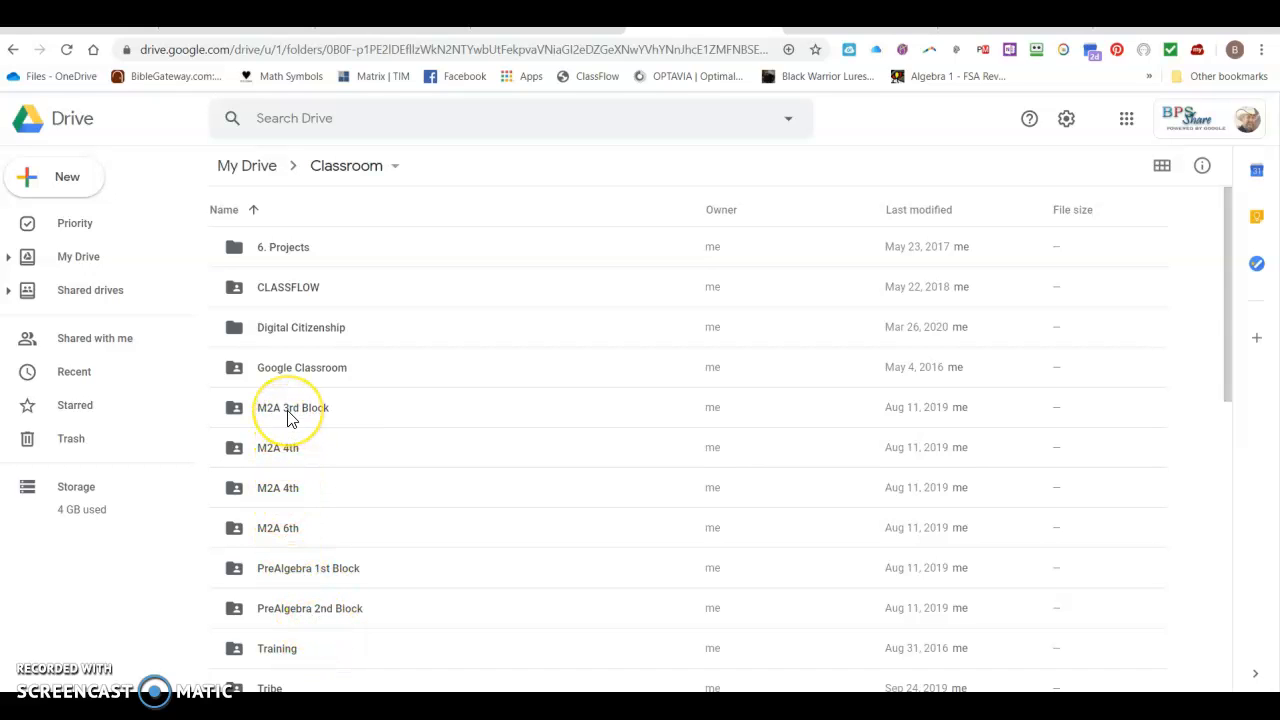
mouse_move(292, 407)
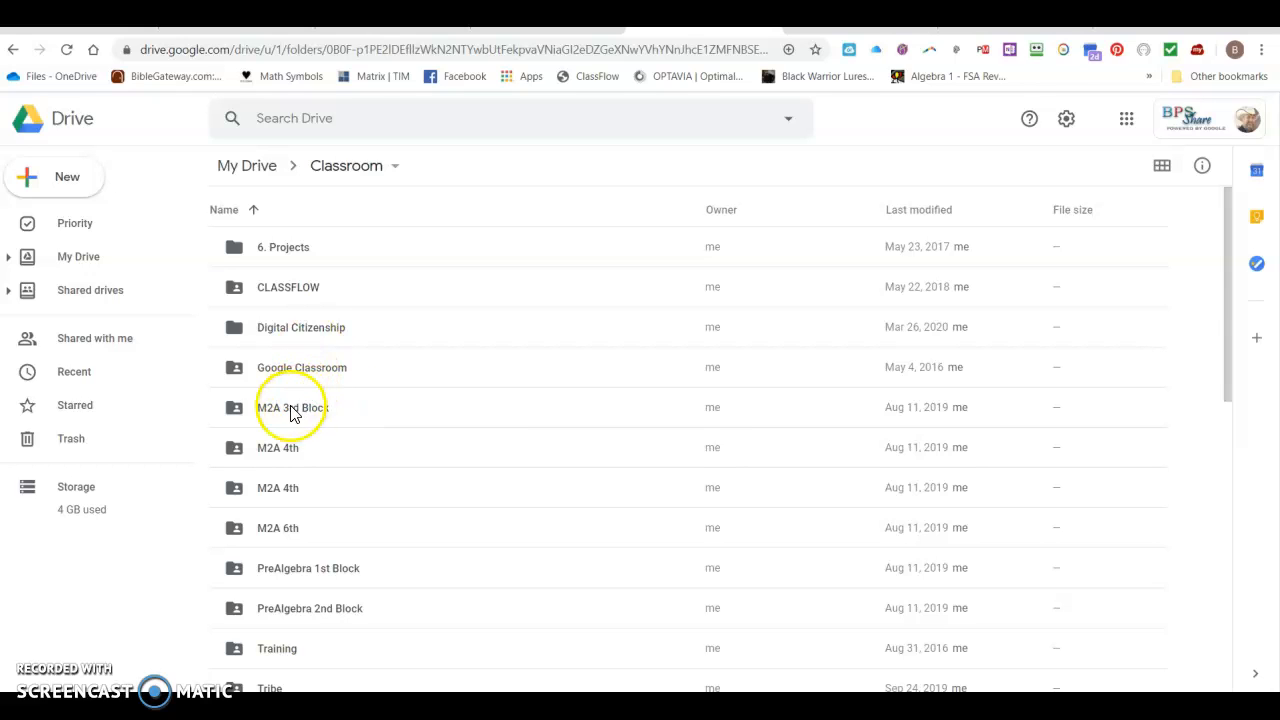
mouse_move(292, 407)
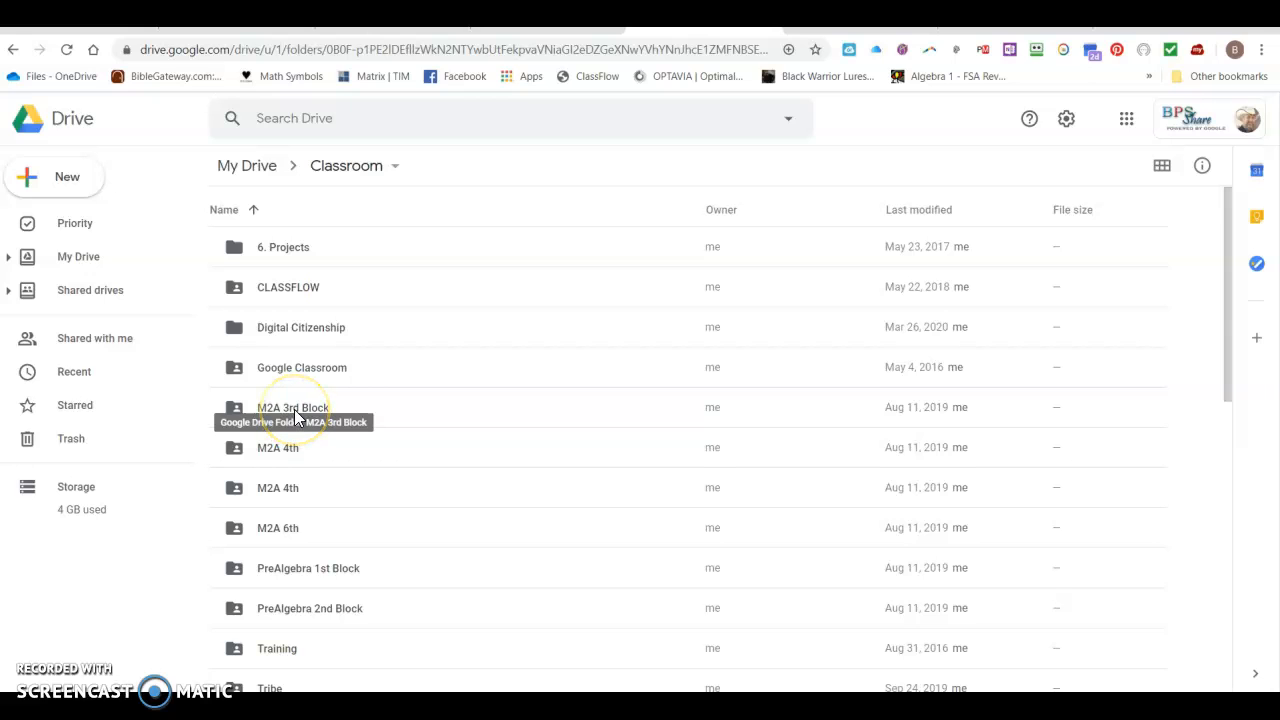
double_click(293, 407)
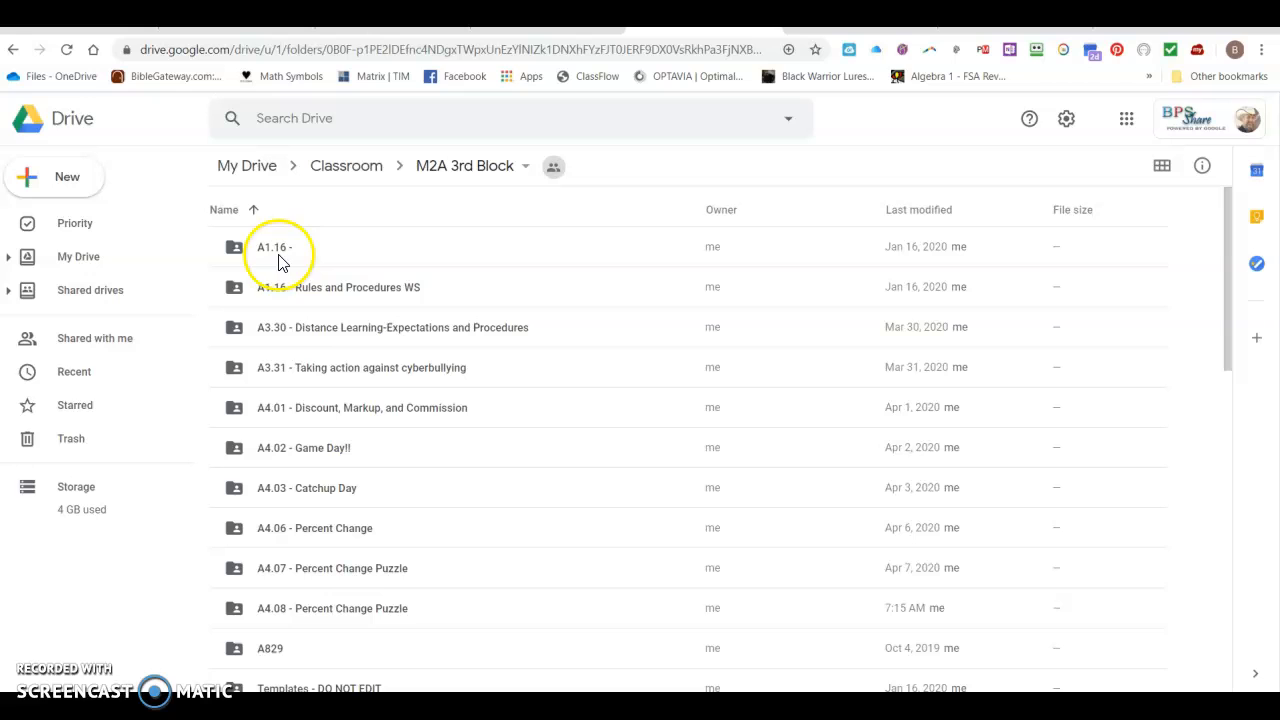
mouse_move(300, 650)
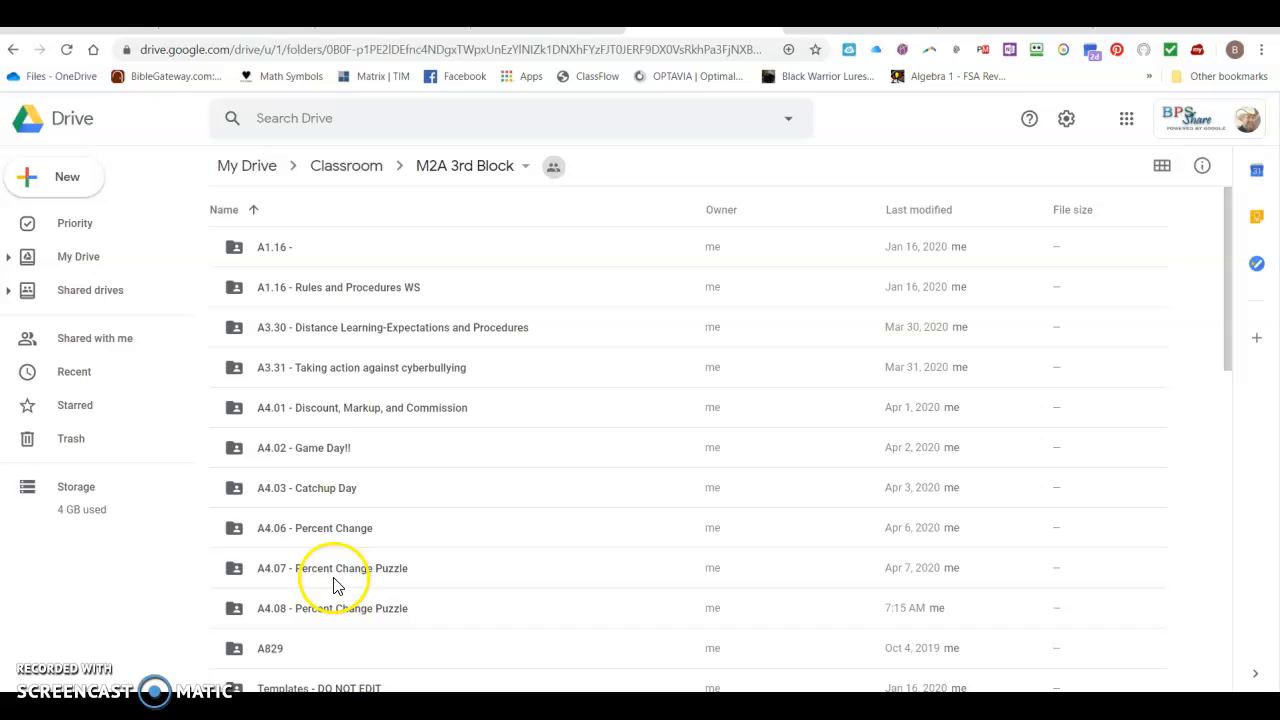
mouse_move(305, 460)
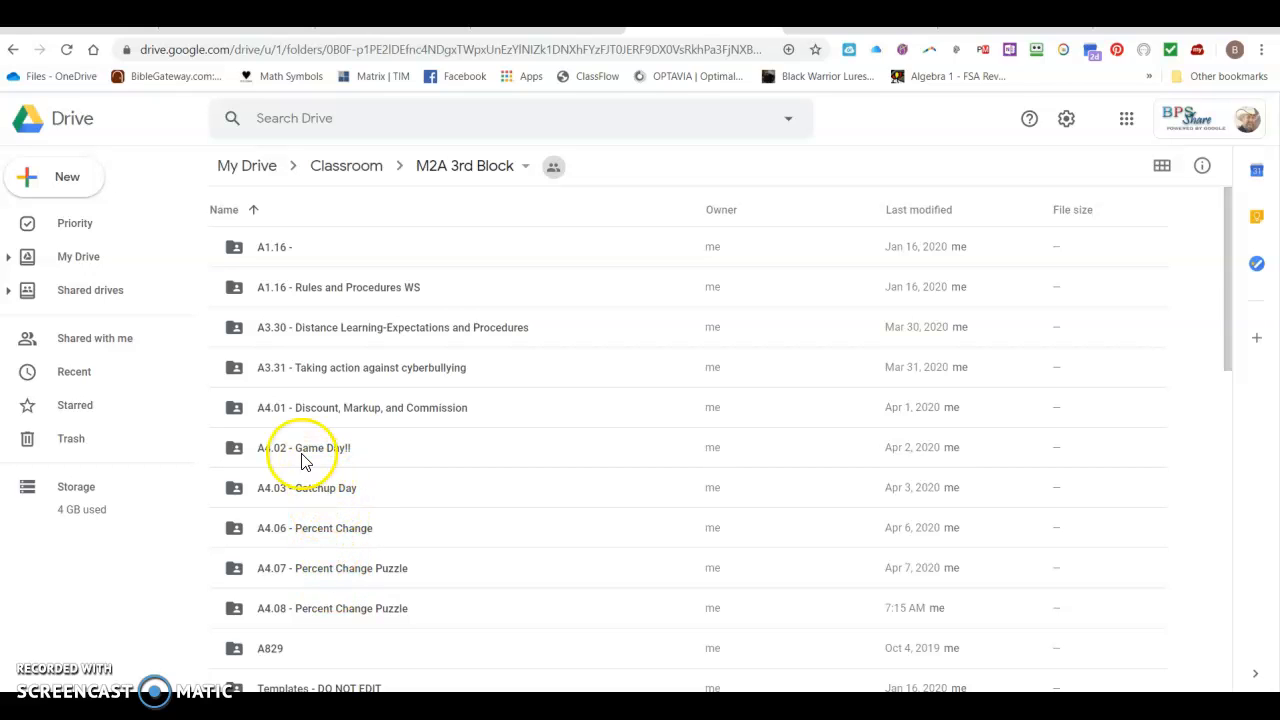
mouse_move(305, 447)
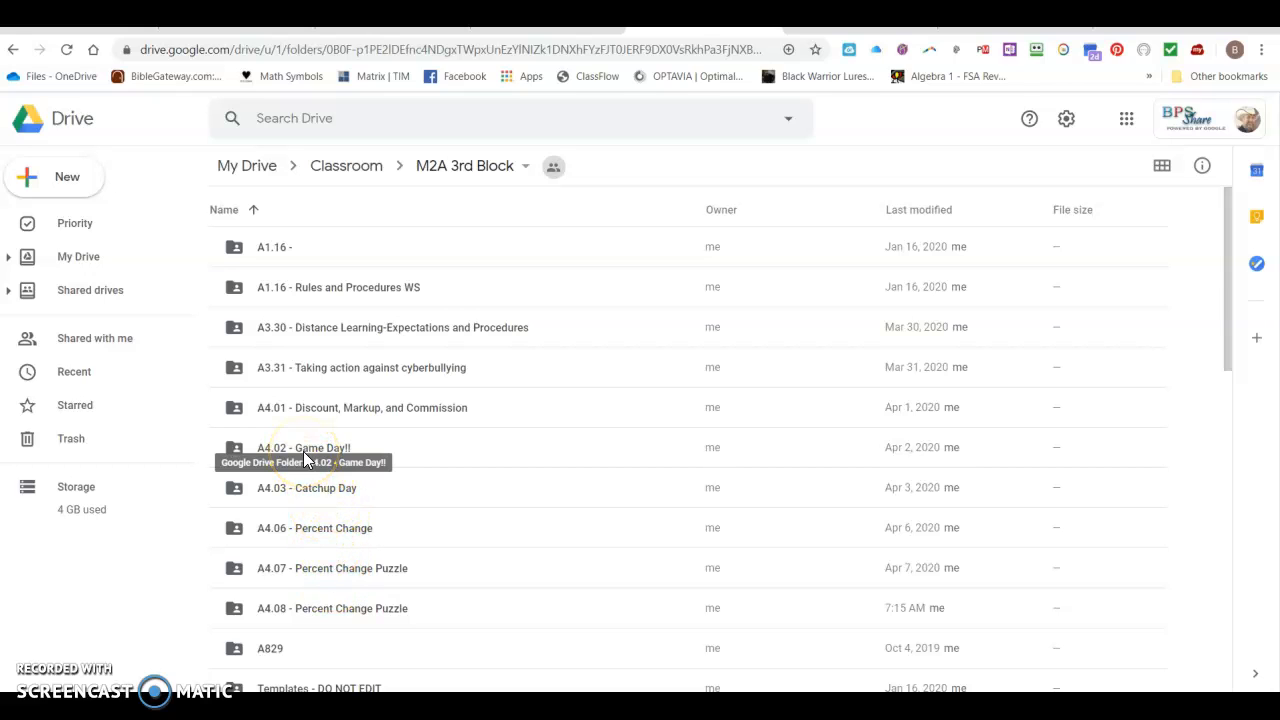
Open the A4.02 - Game Day!! folder to list student submissions.
double_click(304, 447)
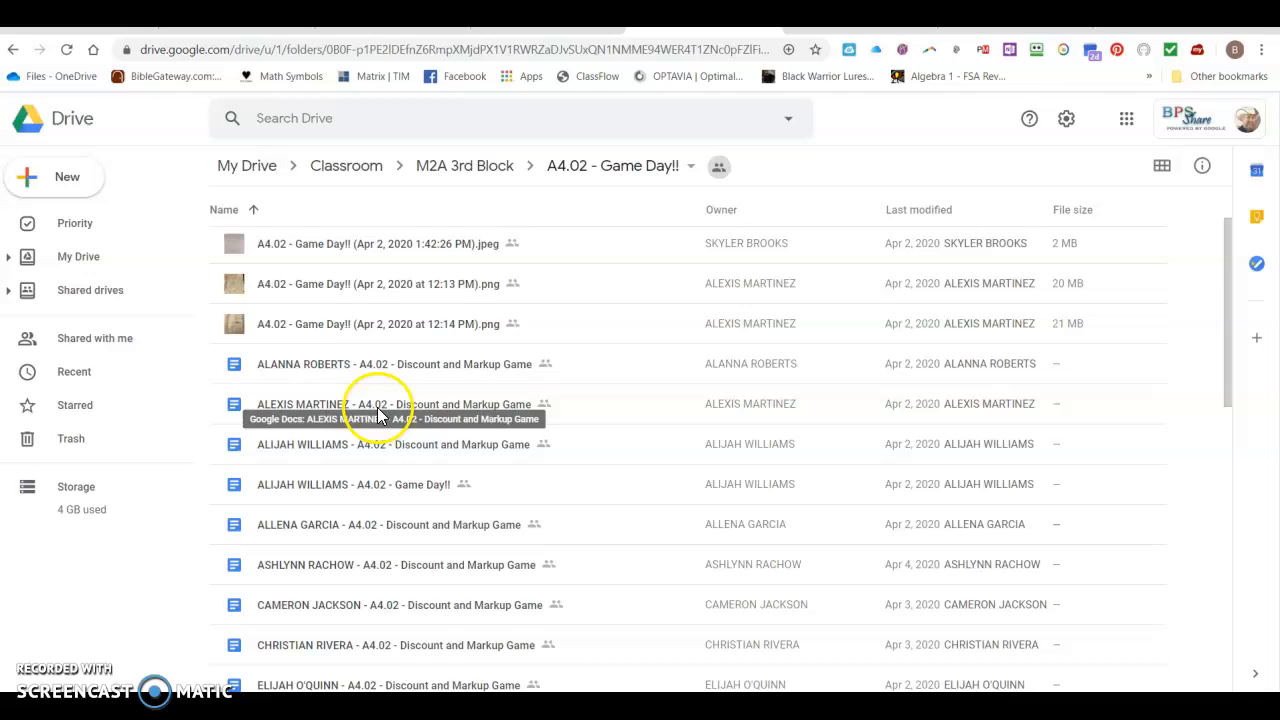
mouse_move(323, 385)
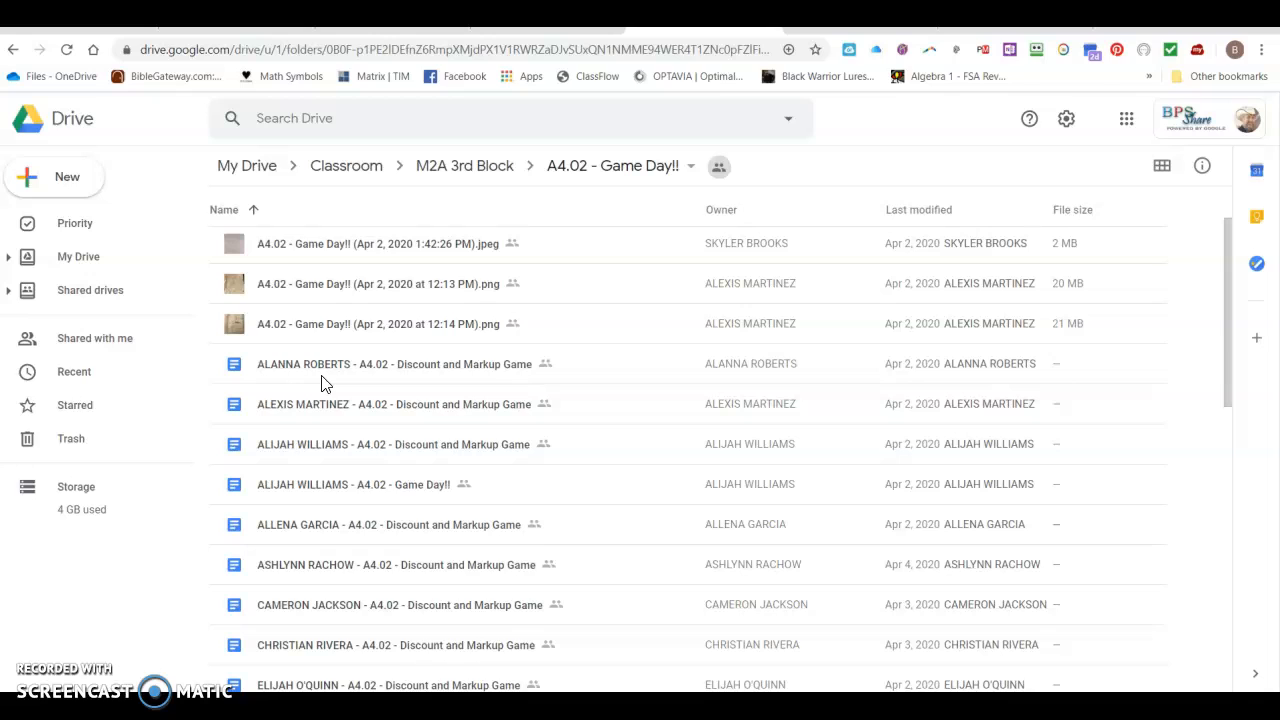
mouse_move(325, 368)
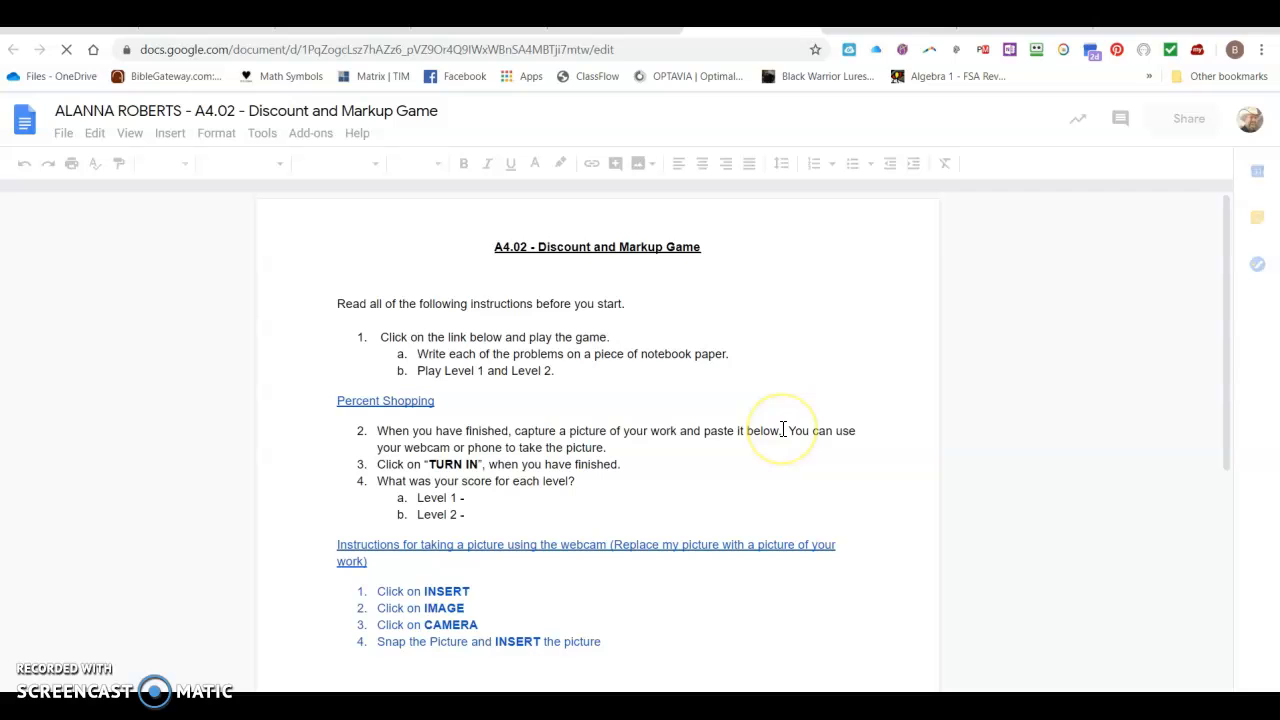
Scroll down through the student's game document.
scroll("down", 3)
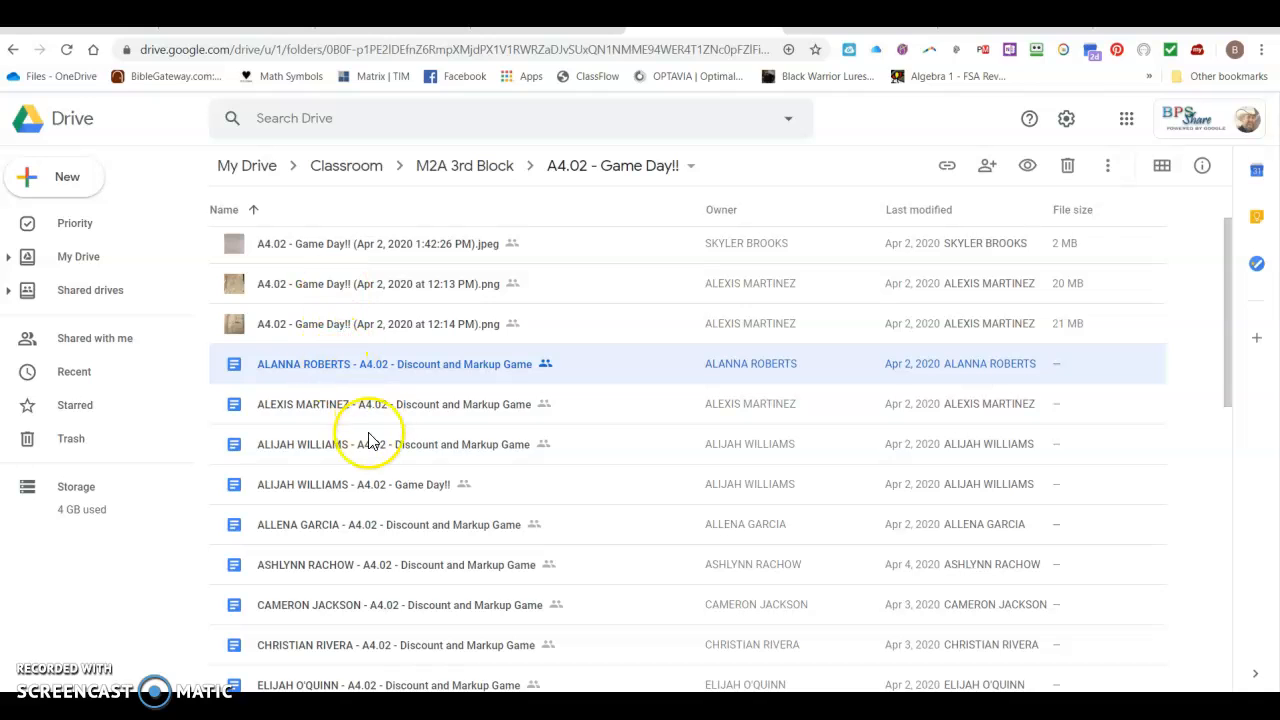
mouse_move(335, 243)
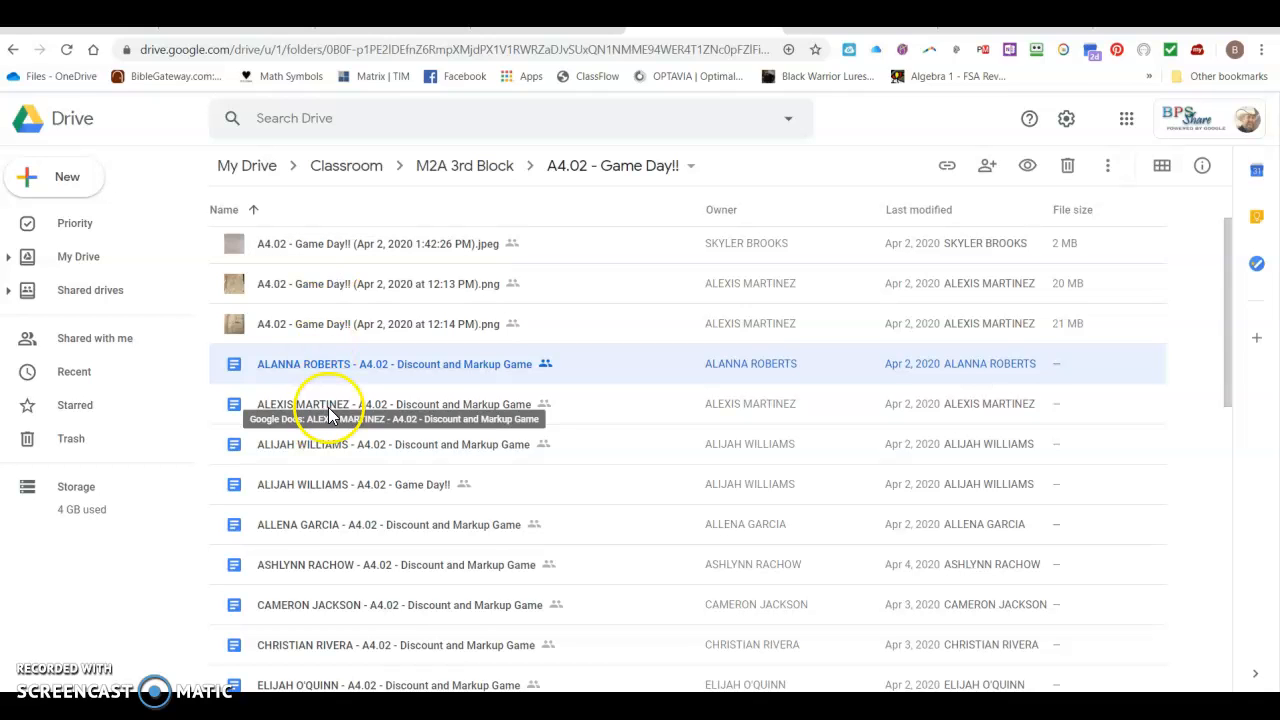
mouse_move(283, 243)
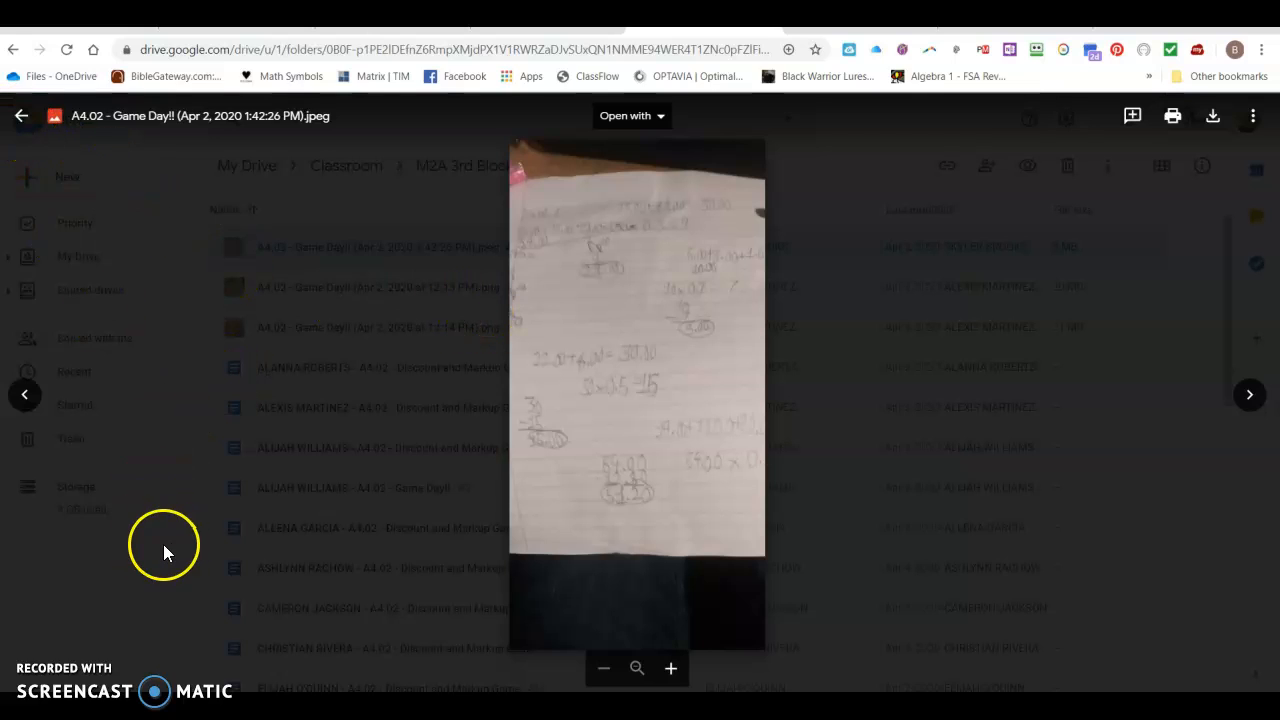
mouse_move(70, 618)
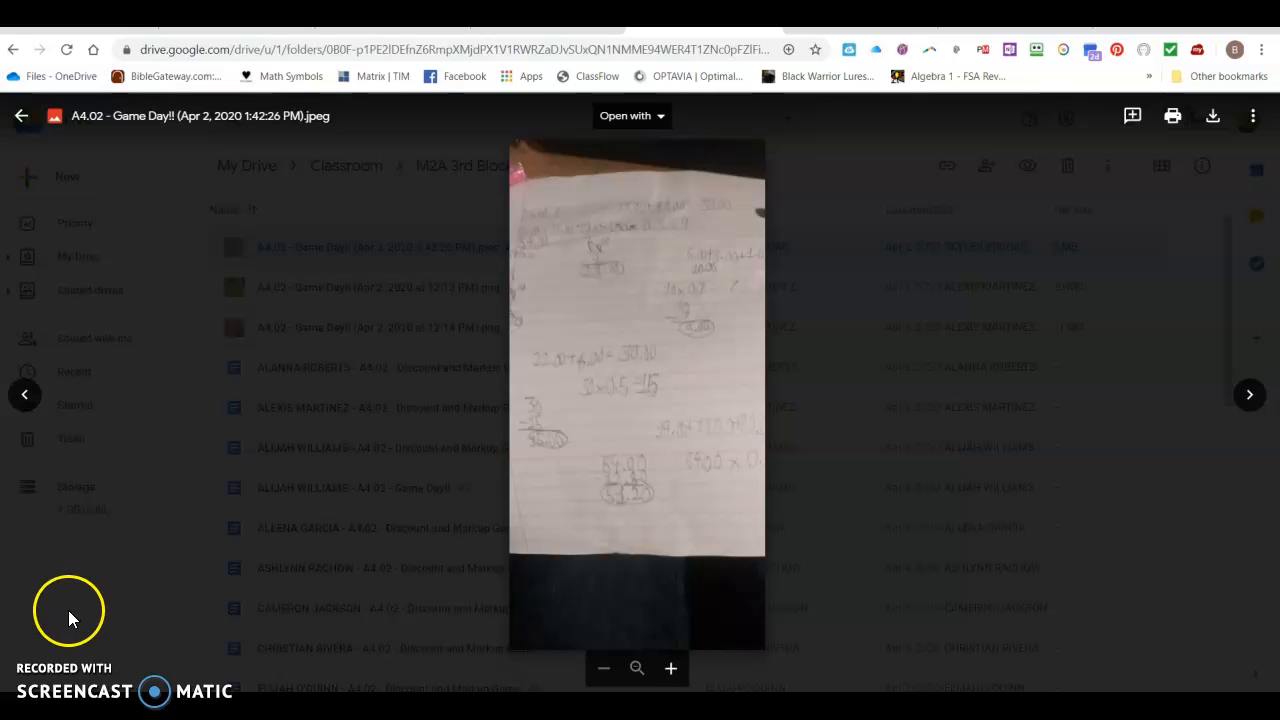